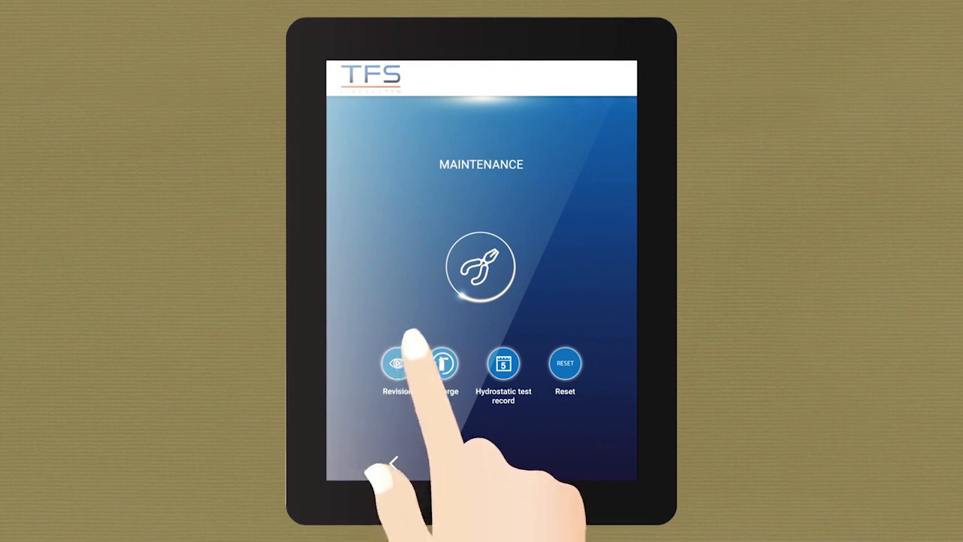
Go from Maintenance to the Configuración Manómetro screen listing equipment types.
click(397, 363)
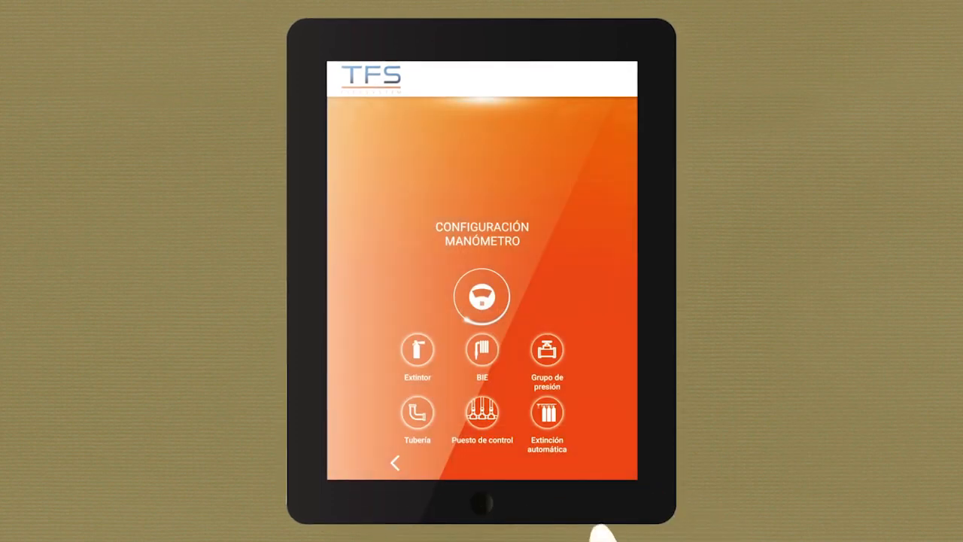